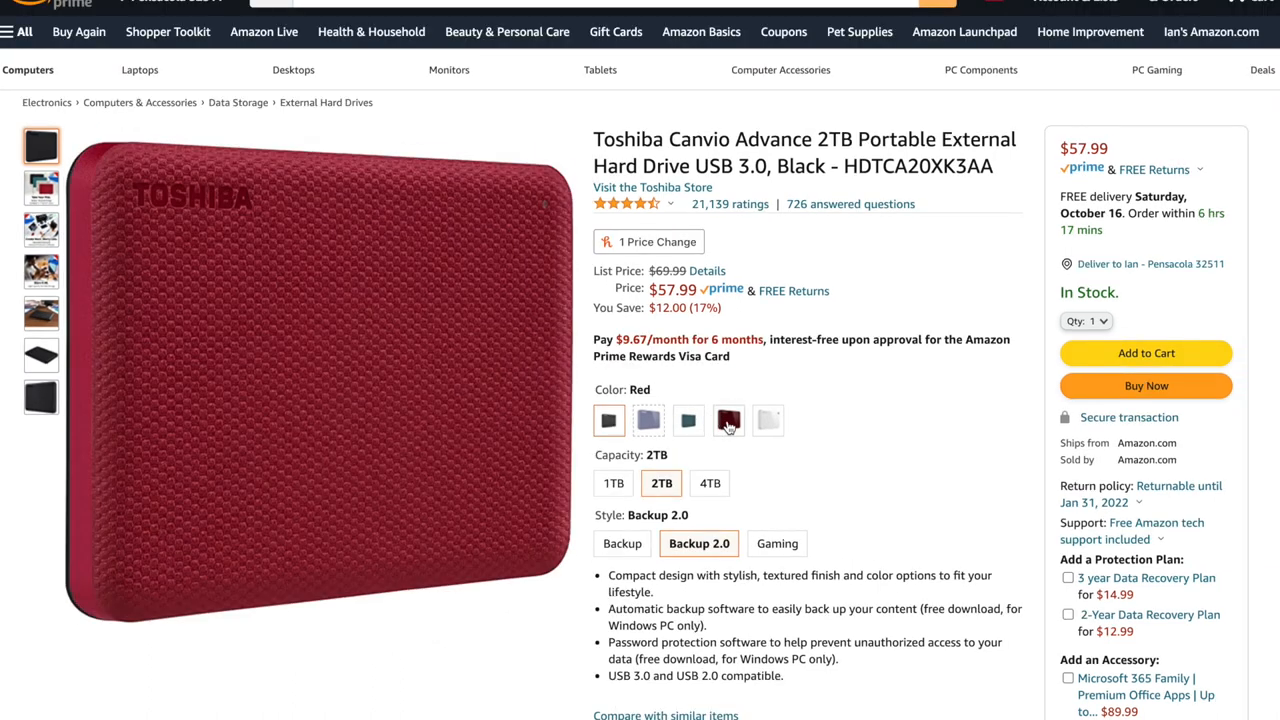
# Step: Launch the 'Software download site for Toshiba HDD' shortcut on TOSHIBA EXT (D:) to reach Toshiba's download page
pyautogui.click(607, 421)
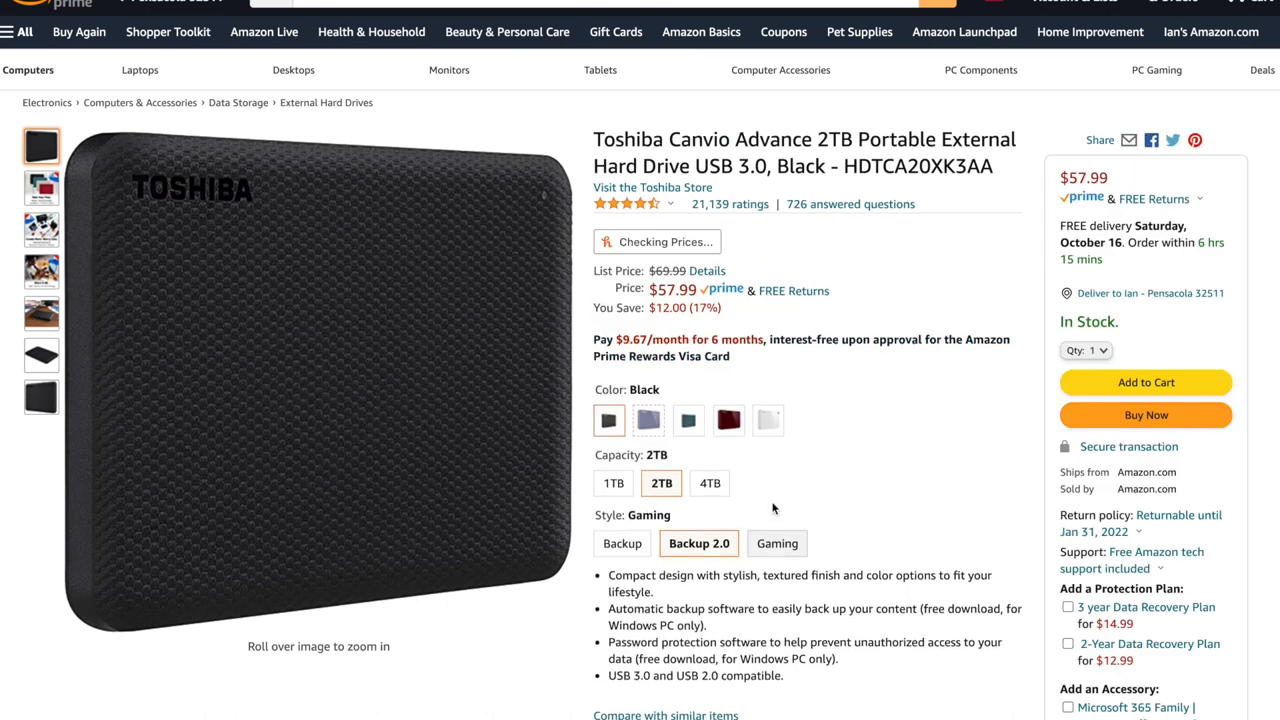
pyautogui.click(776, 543)
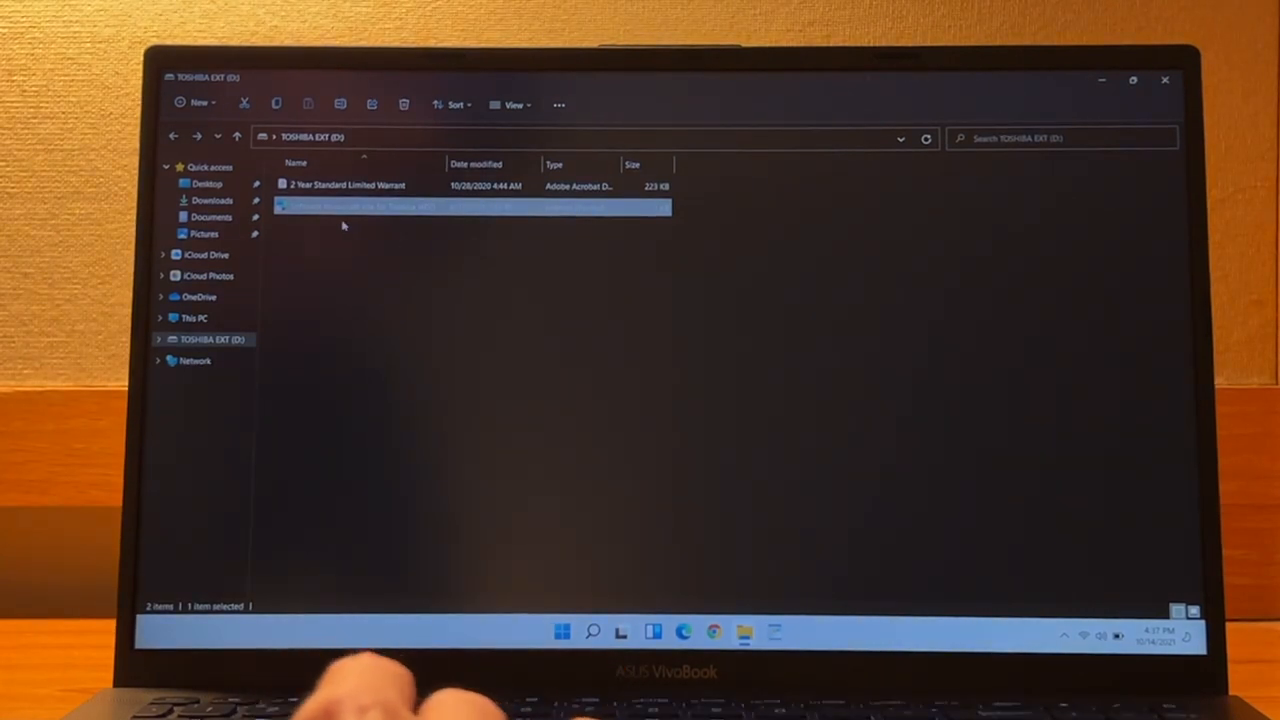
pyautogui.moveTo(390, 207)
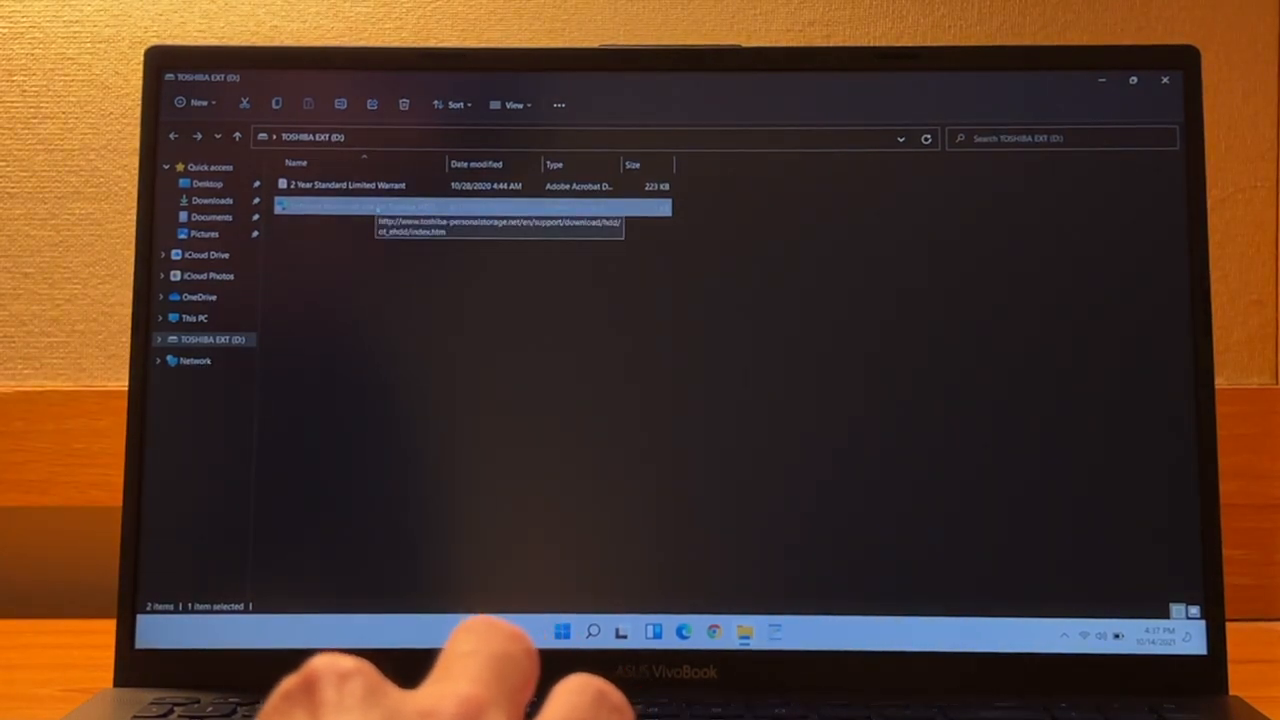
pyautogui.moveTo(364, 300)
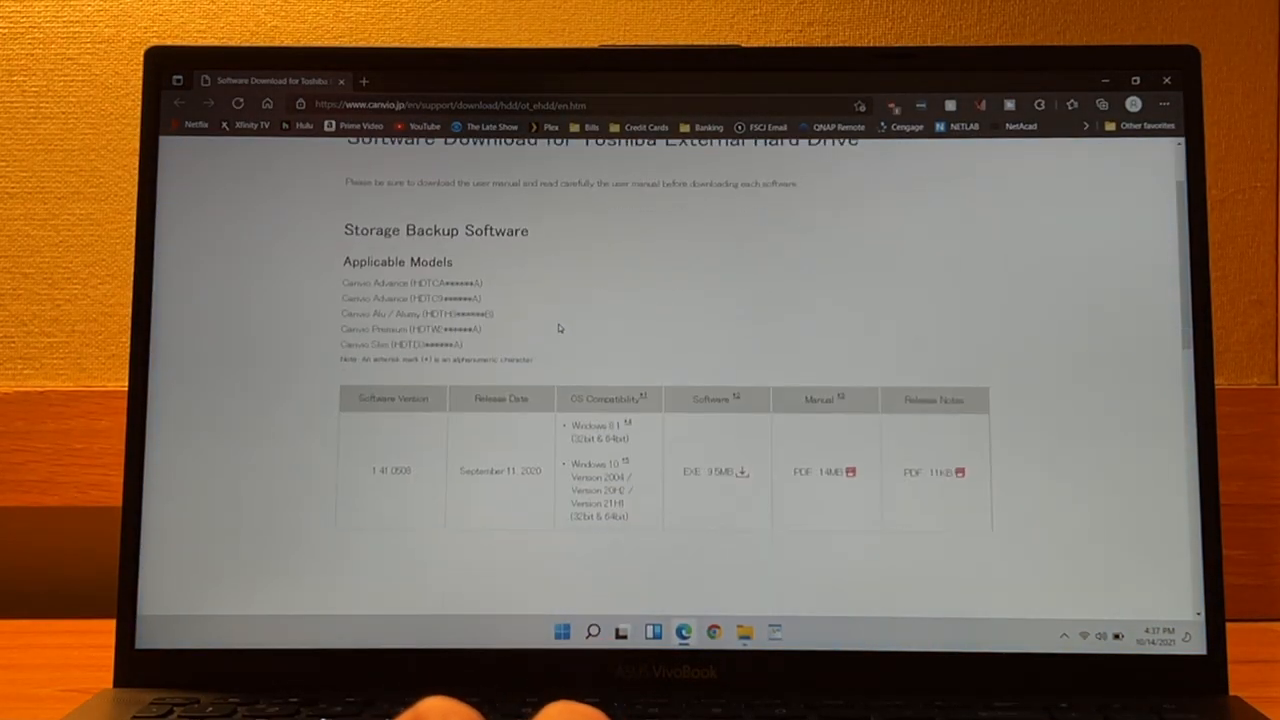
# Step: Scroll through the Storage Backup Software and Storage Security Software download tables
pyautogui.scroll(-3)
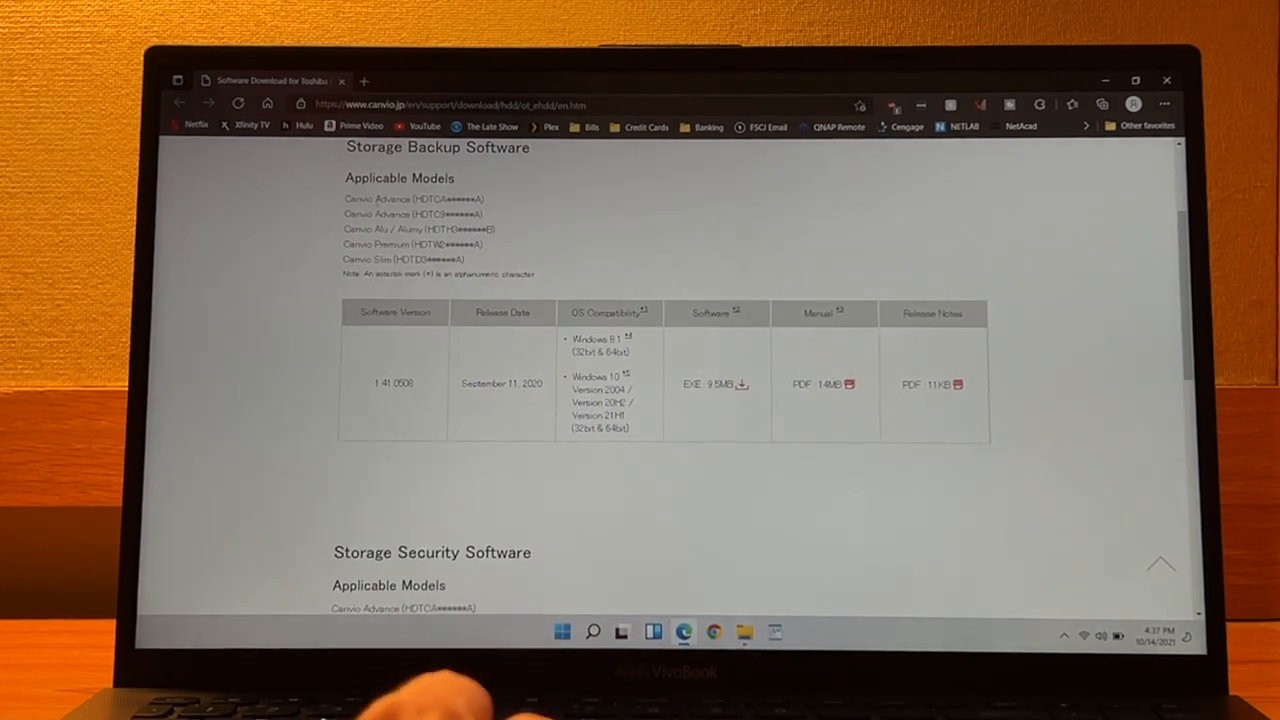
pyautogui.scroll(-3)
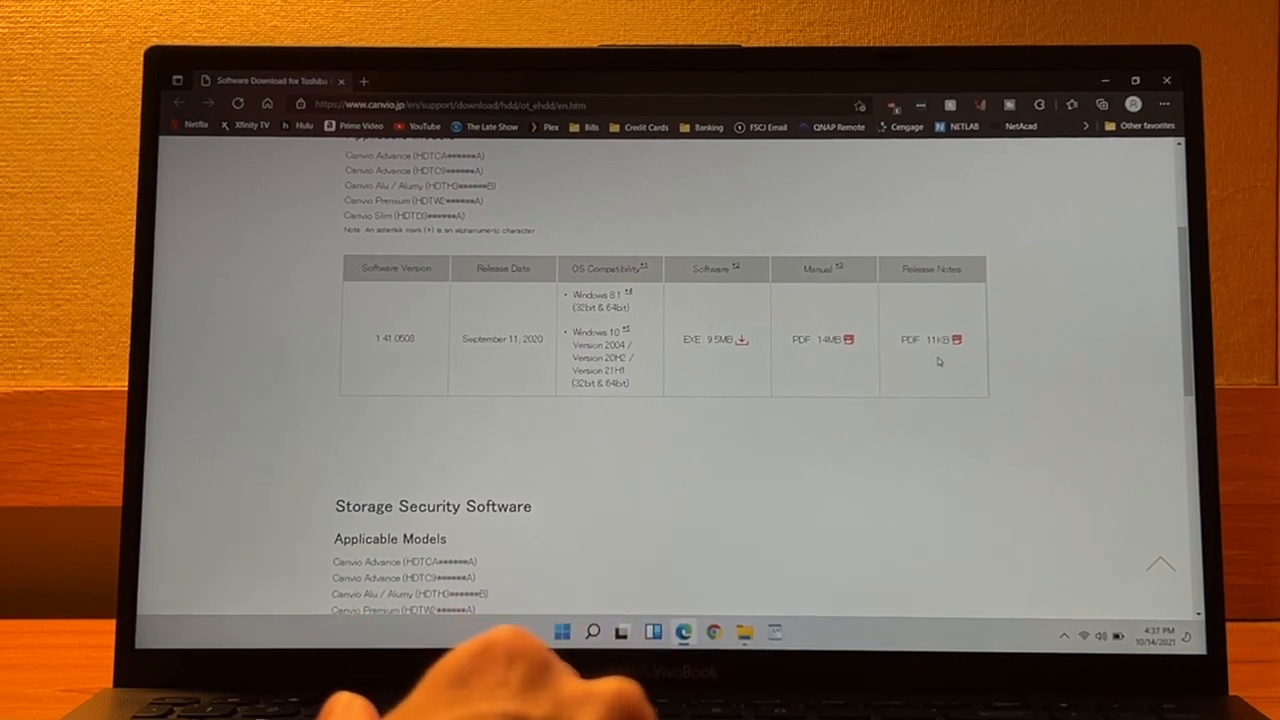
pyautogui.scroll(-3)
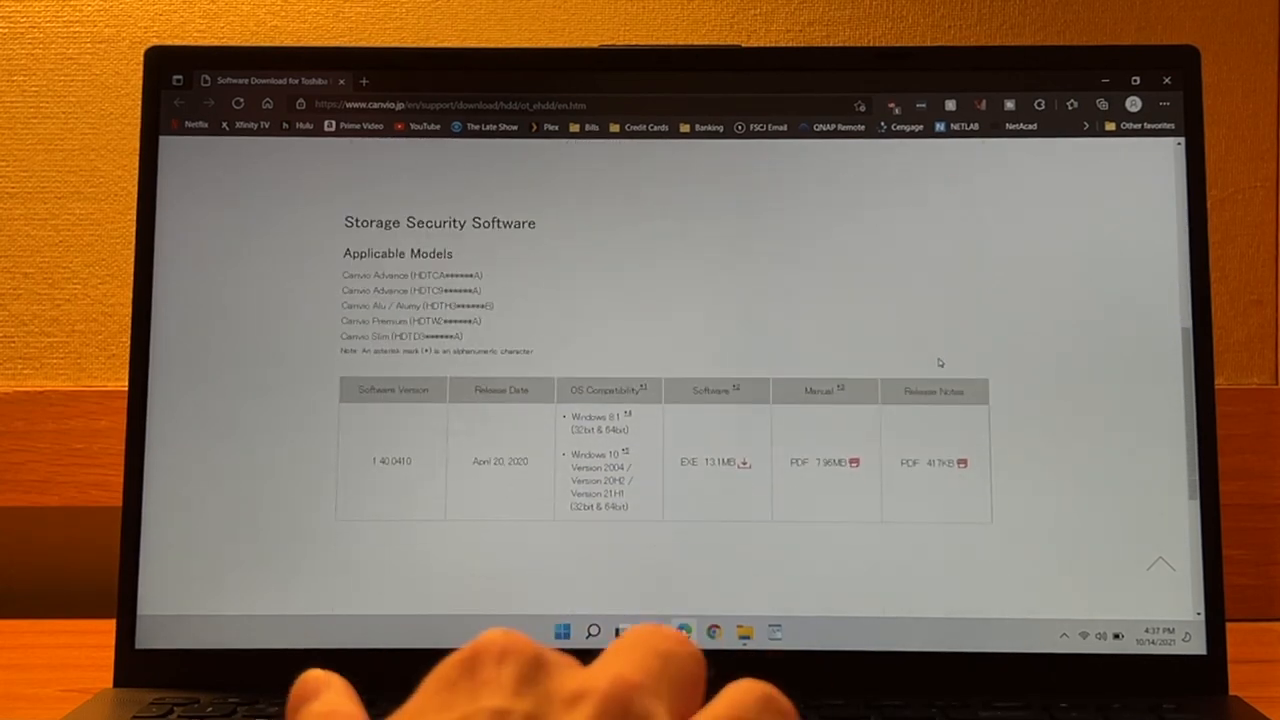
pyautogui.scroll(-3)
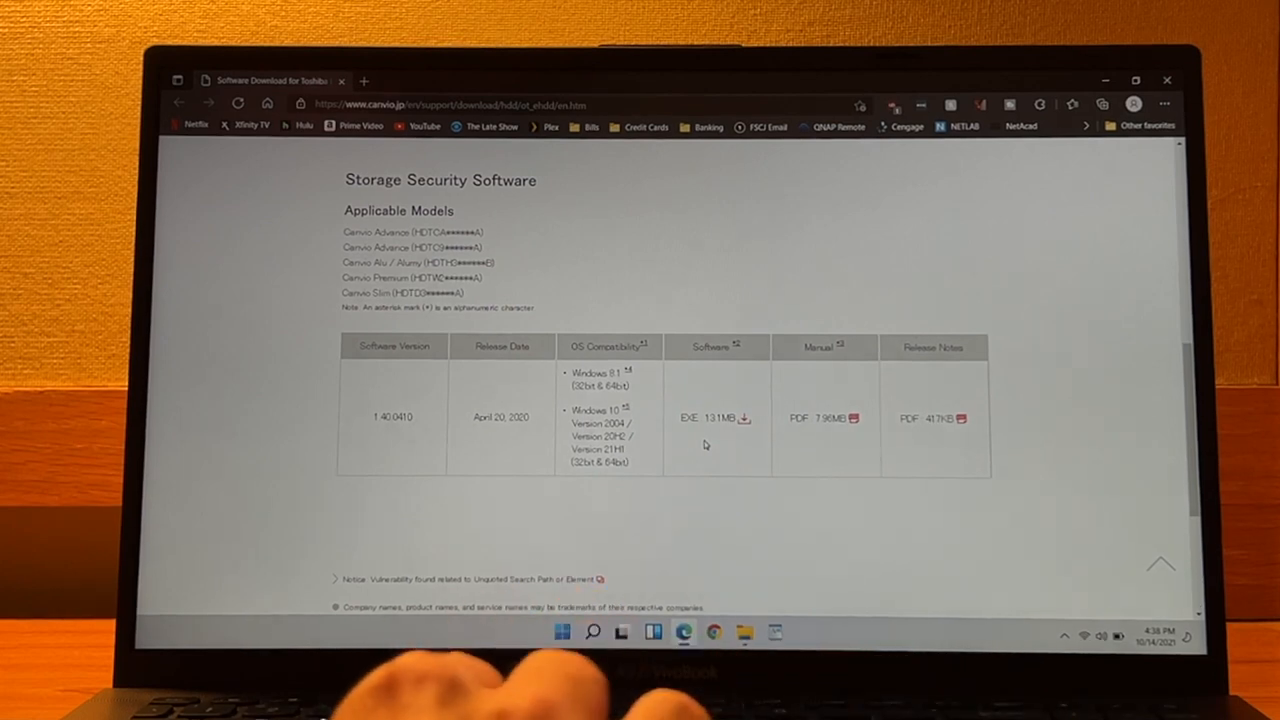
pyautogui.moveTo(802, 447)
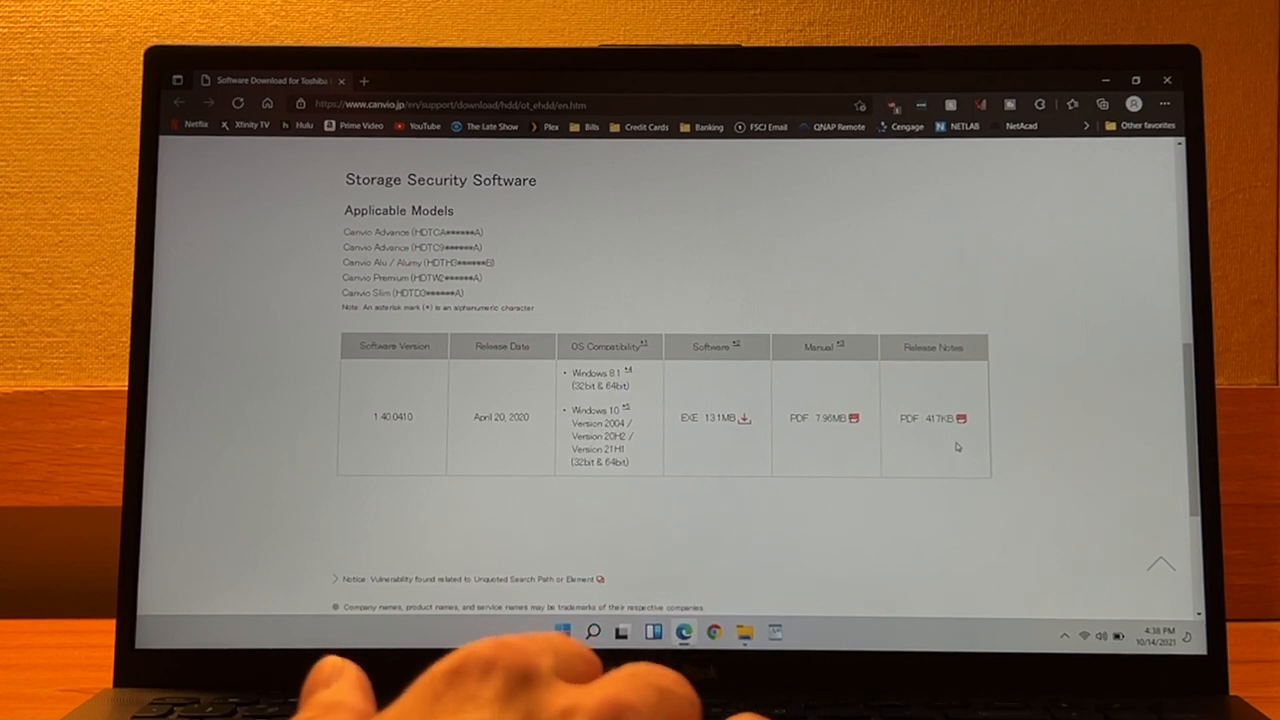
pyautogui.scroll(-3)
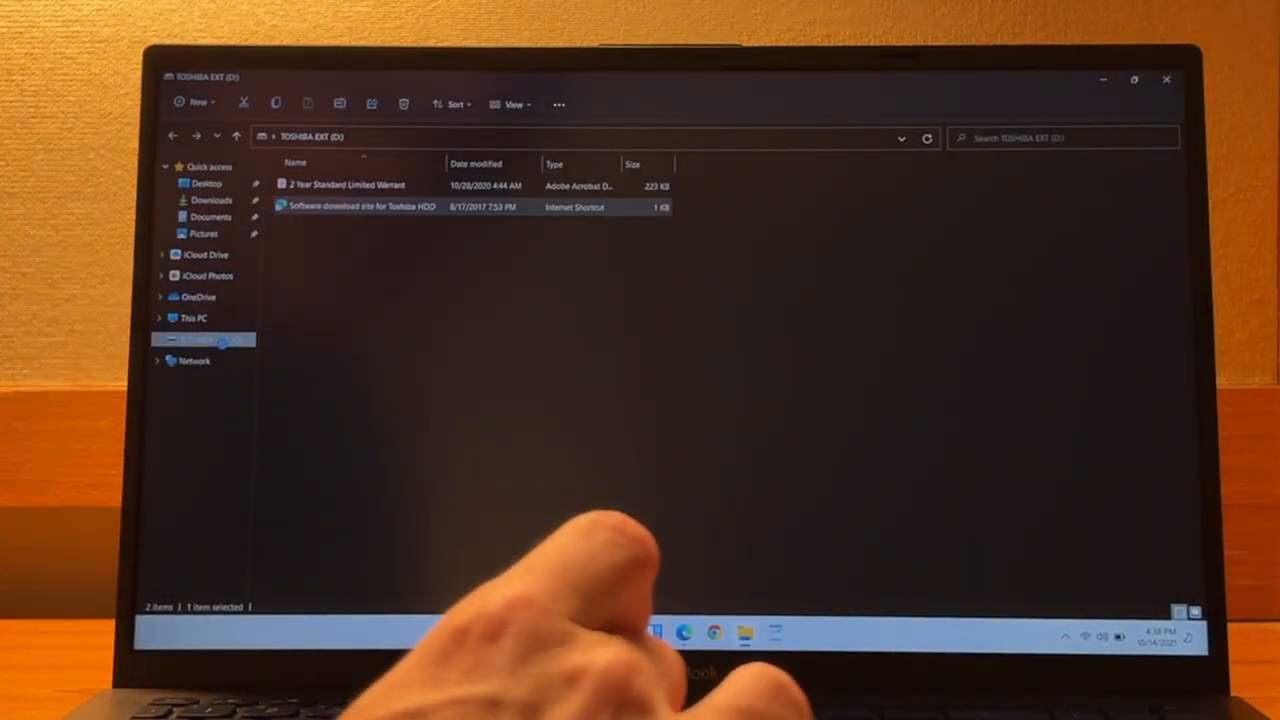
pyautogui.rightClick(203, 340)
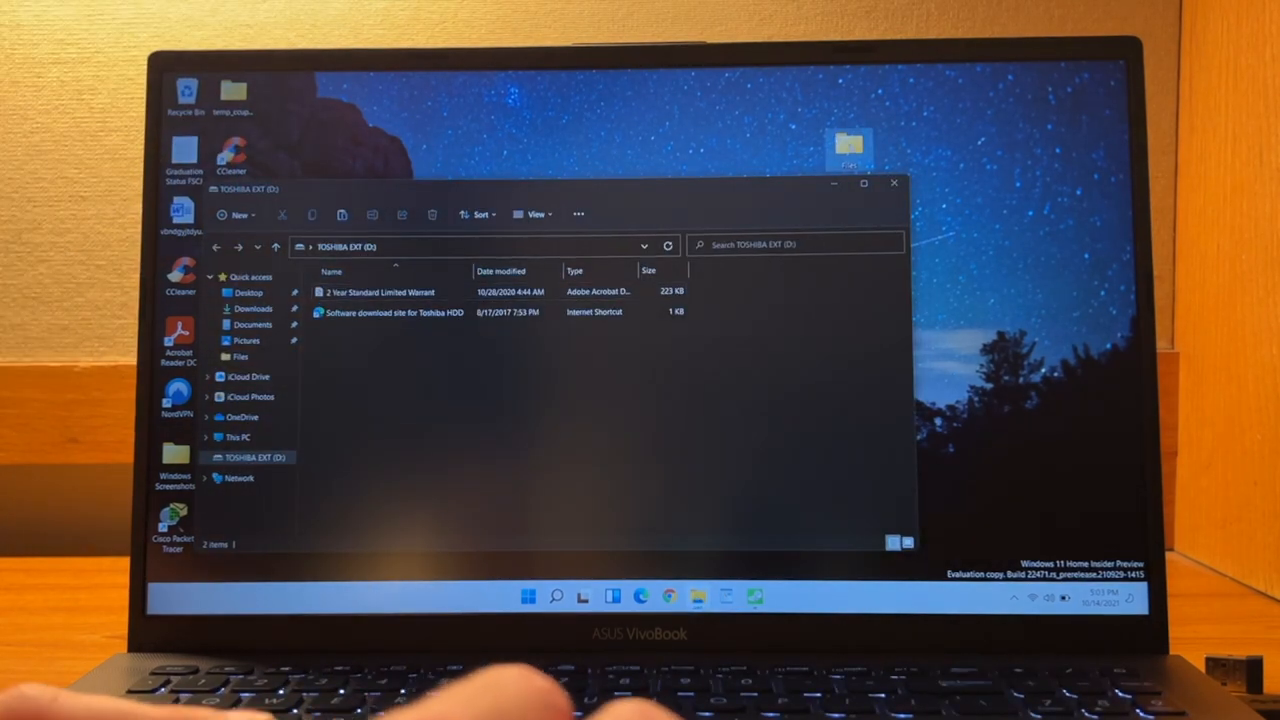
pyautogui.rightClick(852, 140)
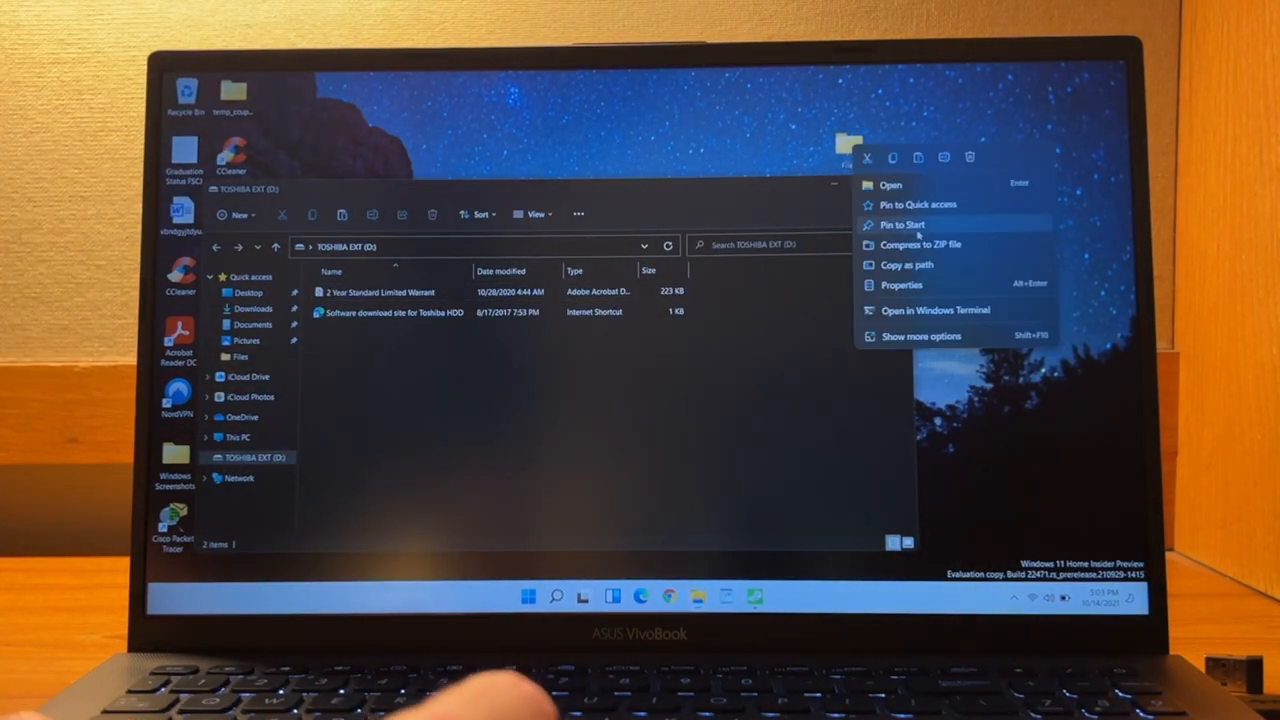
pyautogui.click(901, 285)
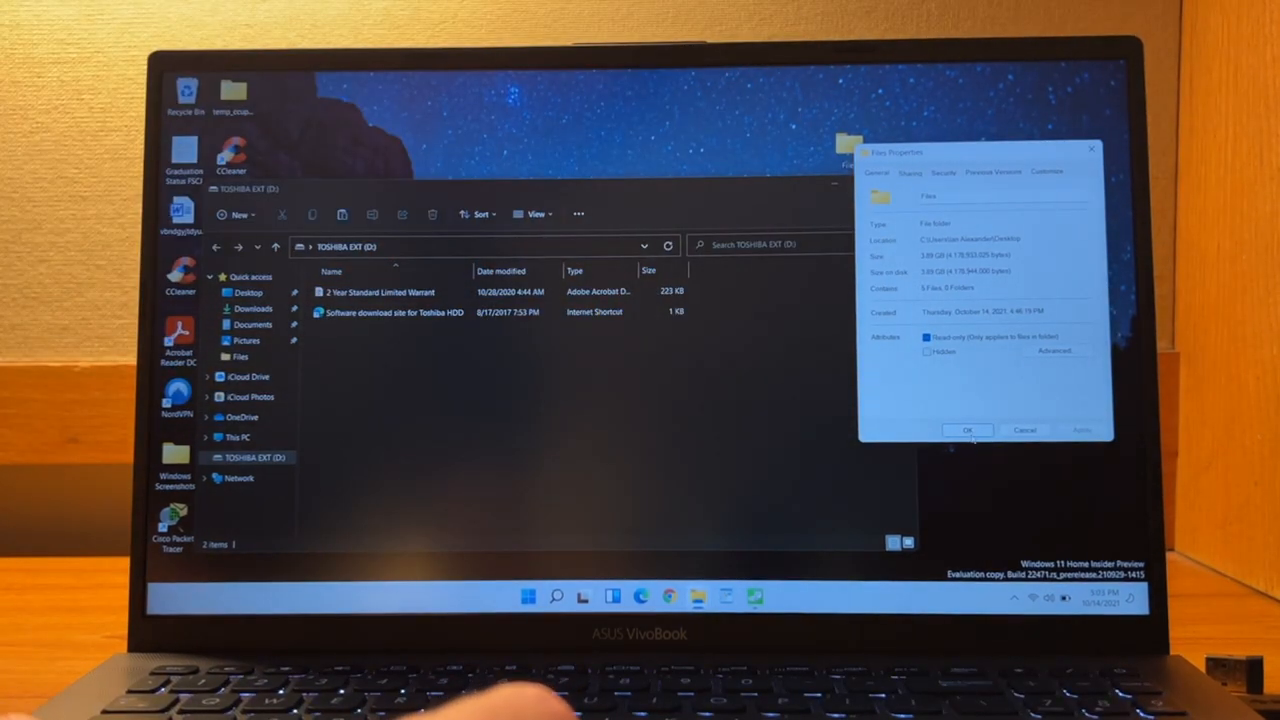
pyautogui.click(972, 430)
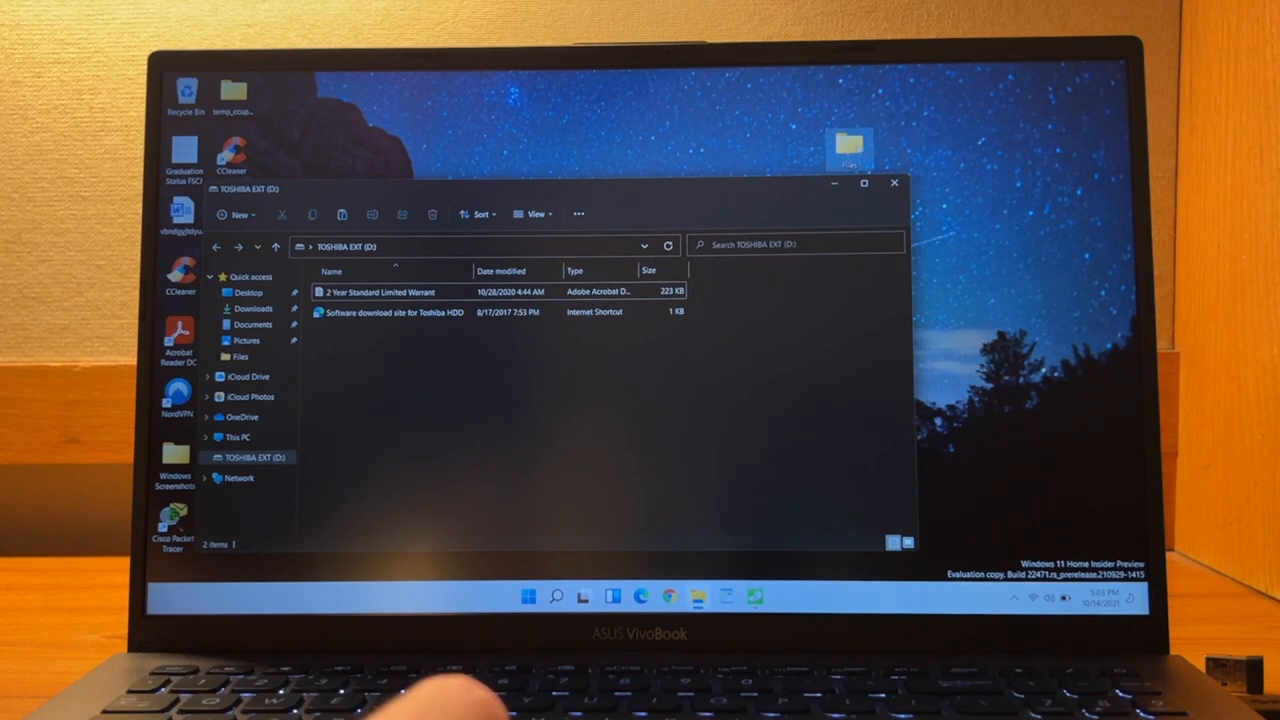